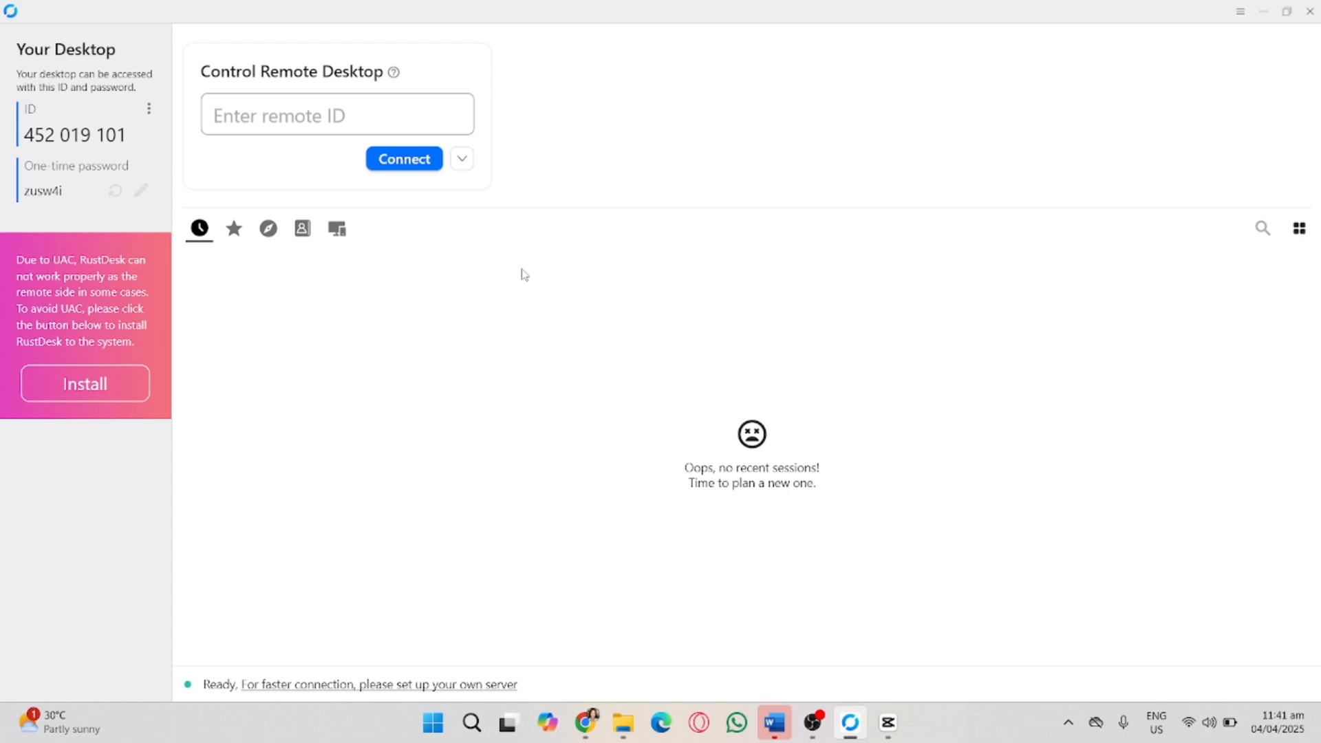
mouse_move(271, 304)
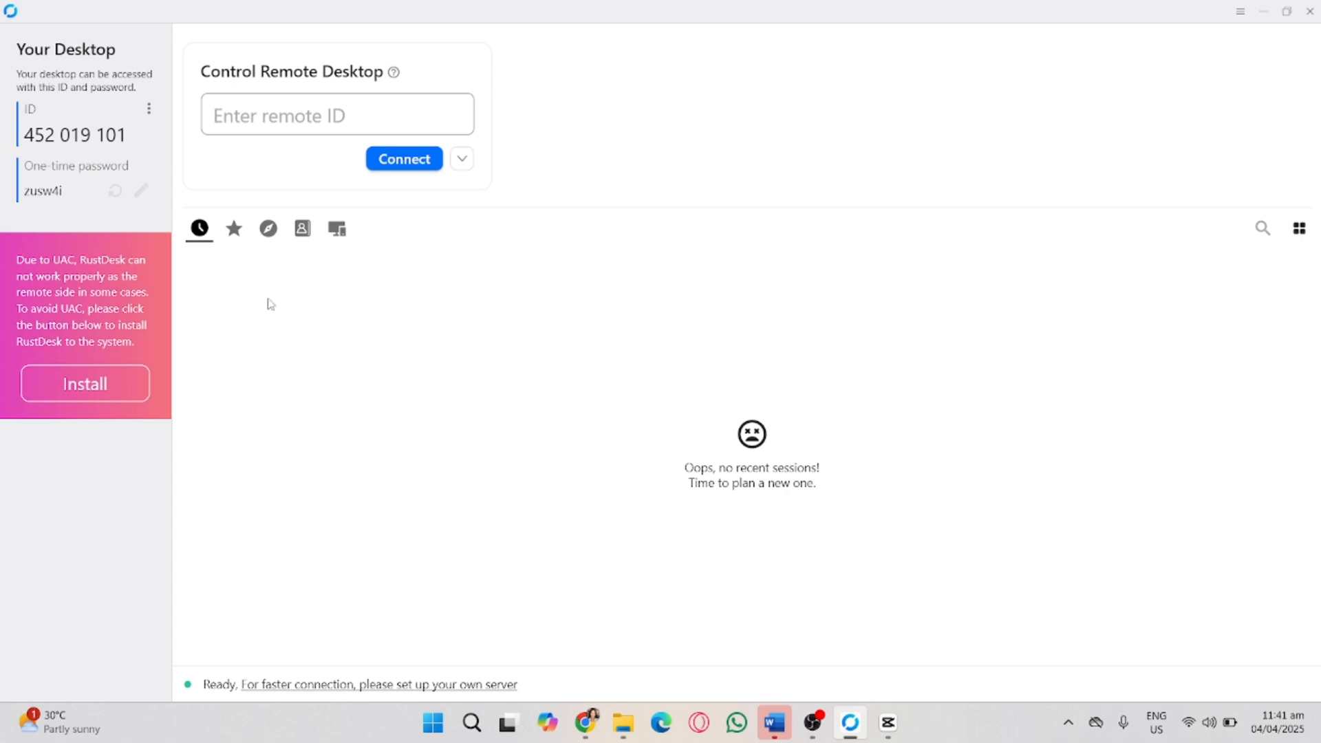
mouse_move(318, 322)
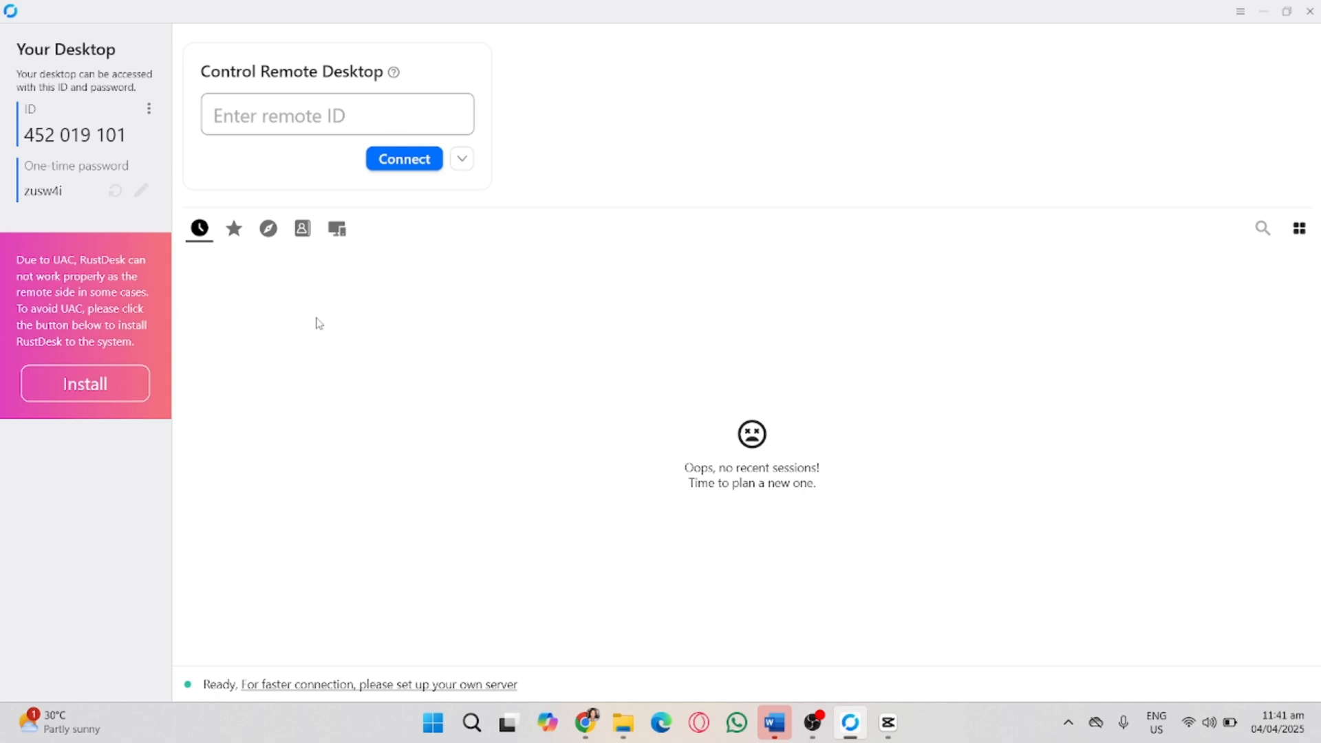
mouse_move(249, 190)
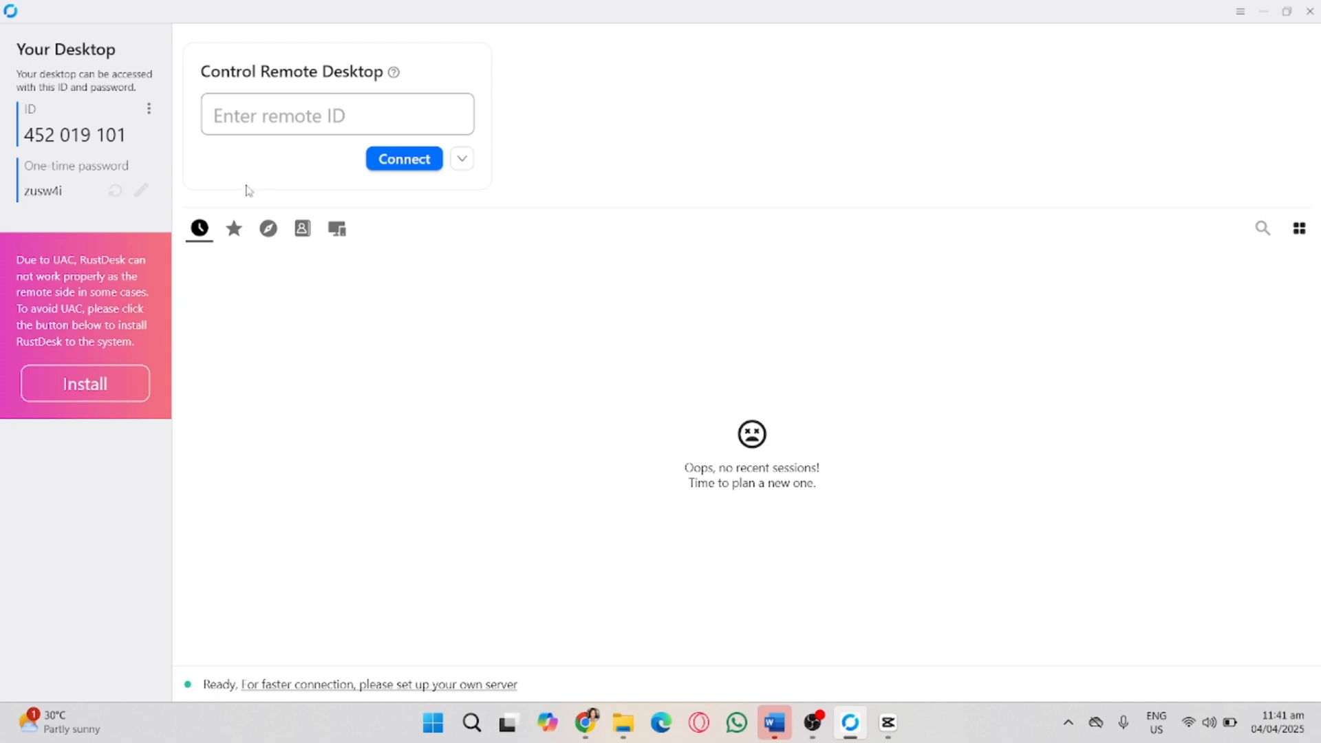
mouse_move(730, 420)
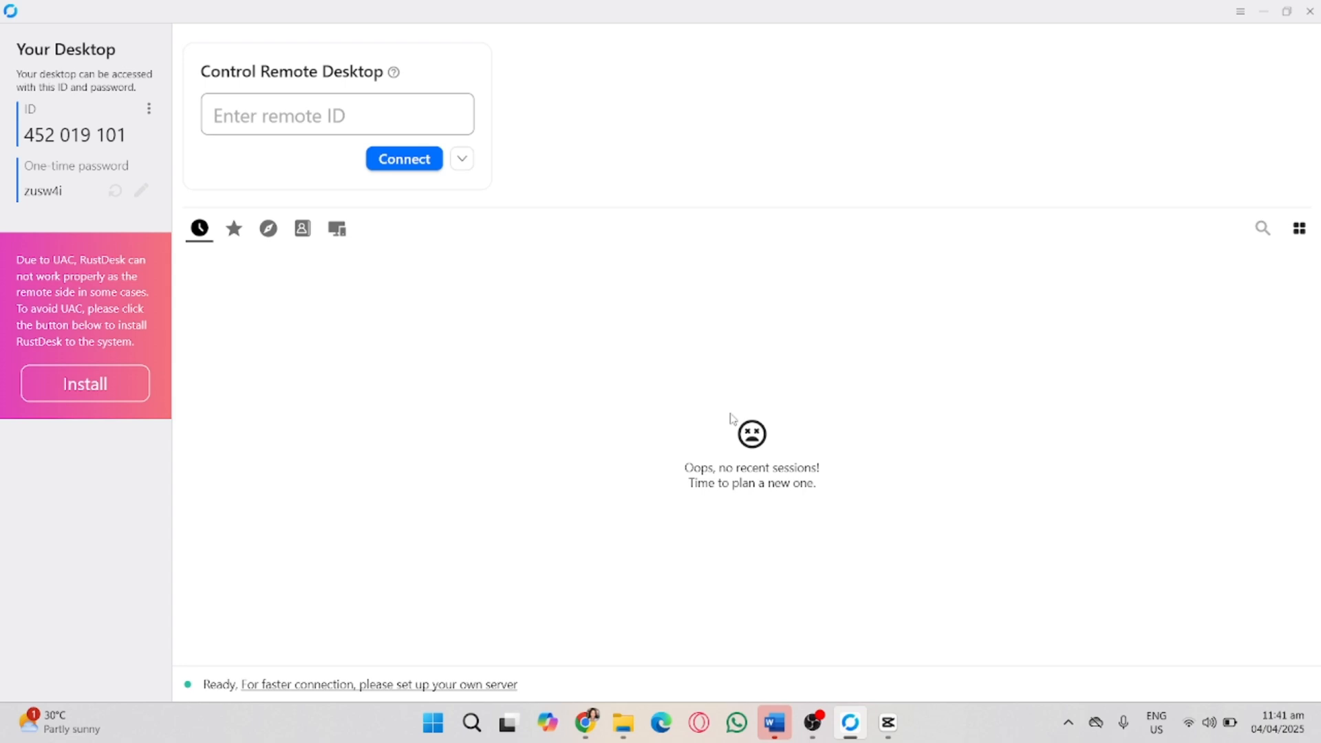
mouse_move(251, 305)
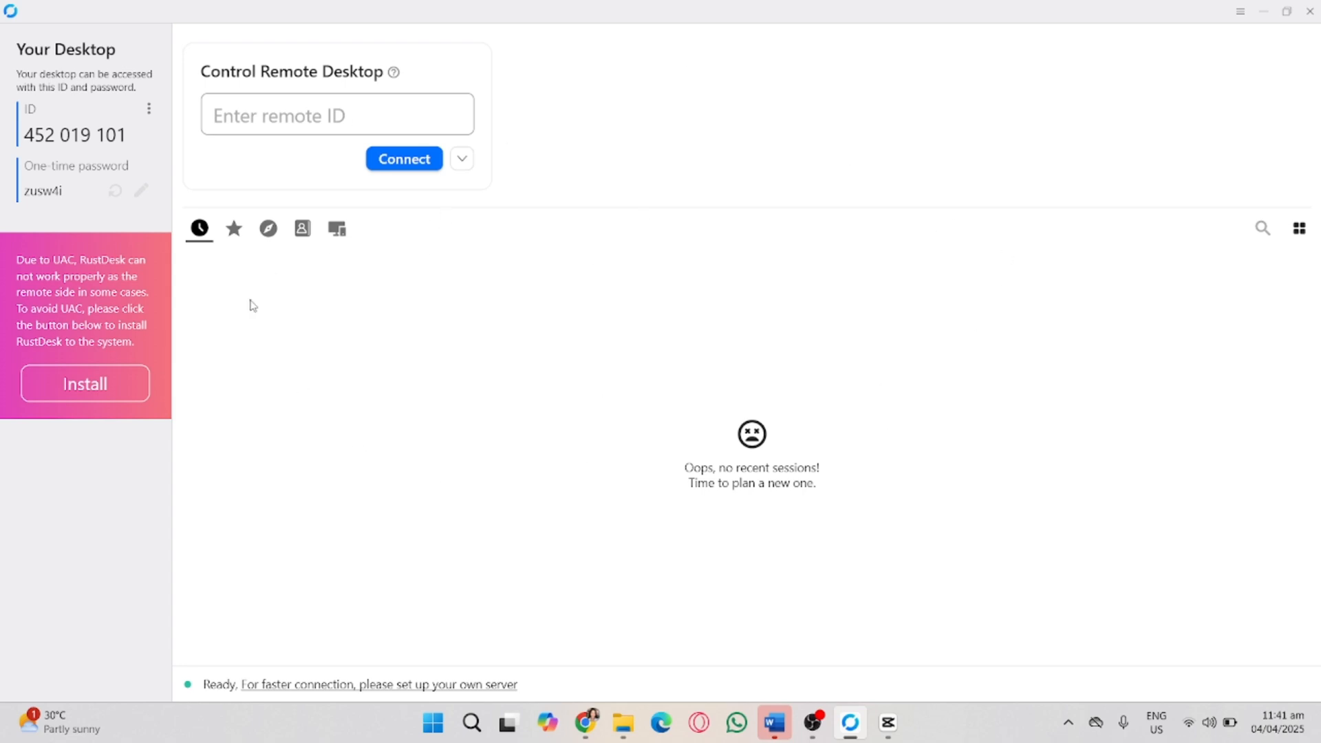
mouse_move(219, 339)
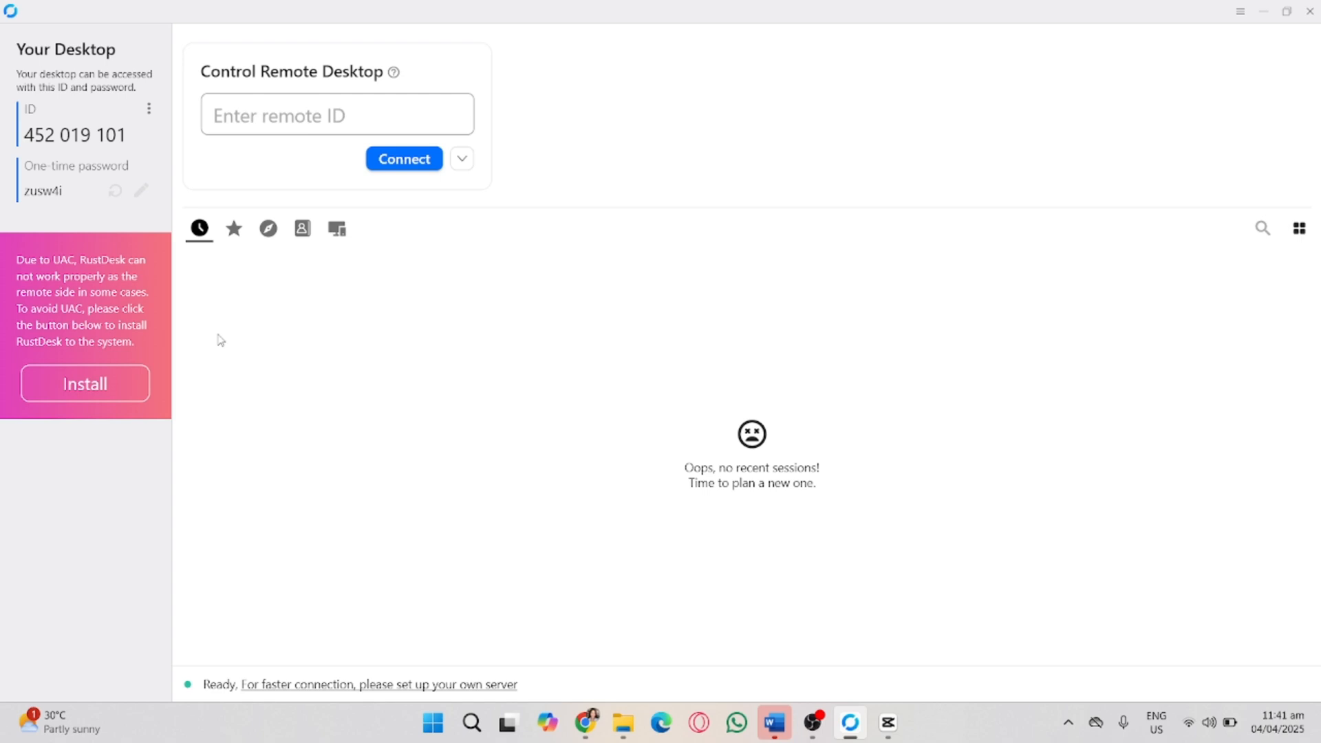
mouse_move(108, 318)
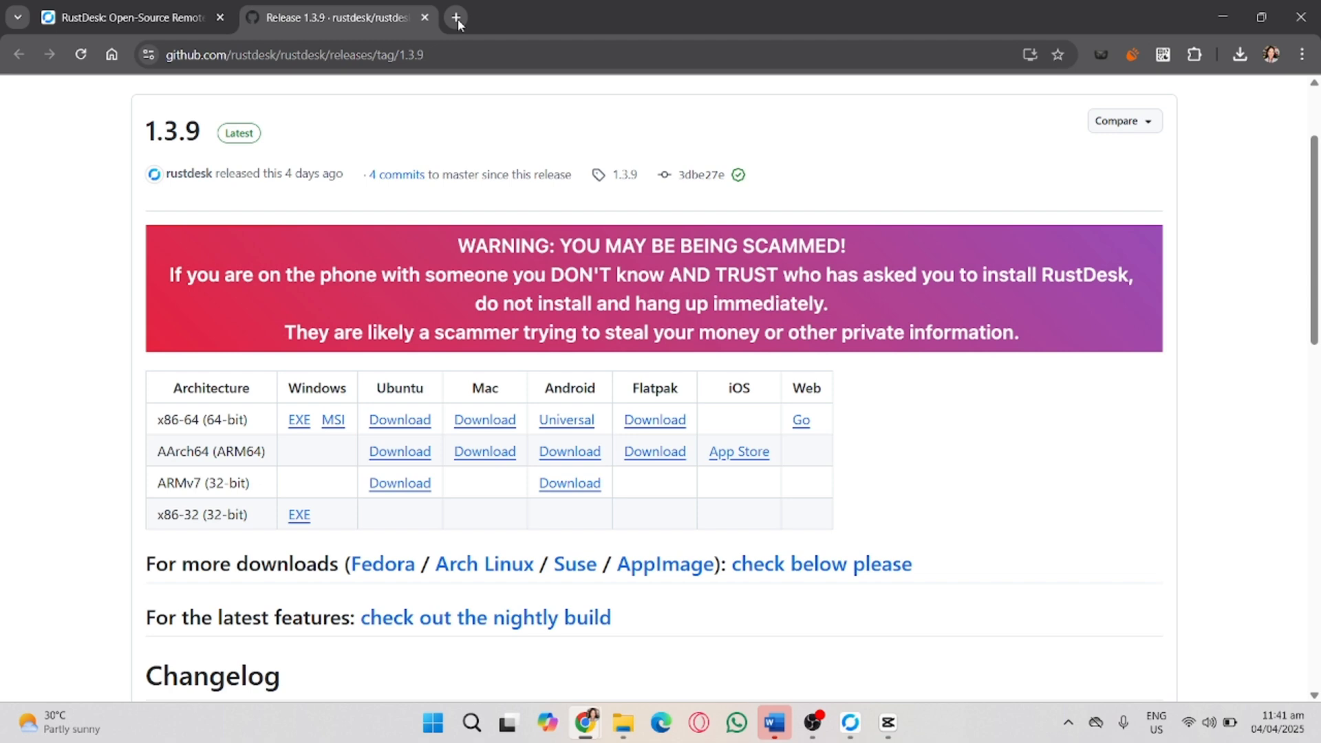
Step: Search Google for 'rustdesk server' in a new tab and follow the RustDesk Server Pro result
click(455, 16)
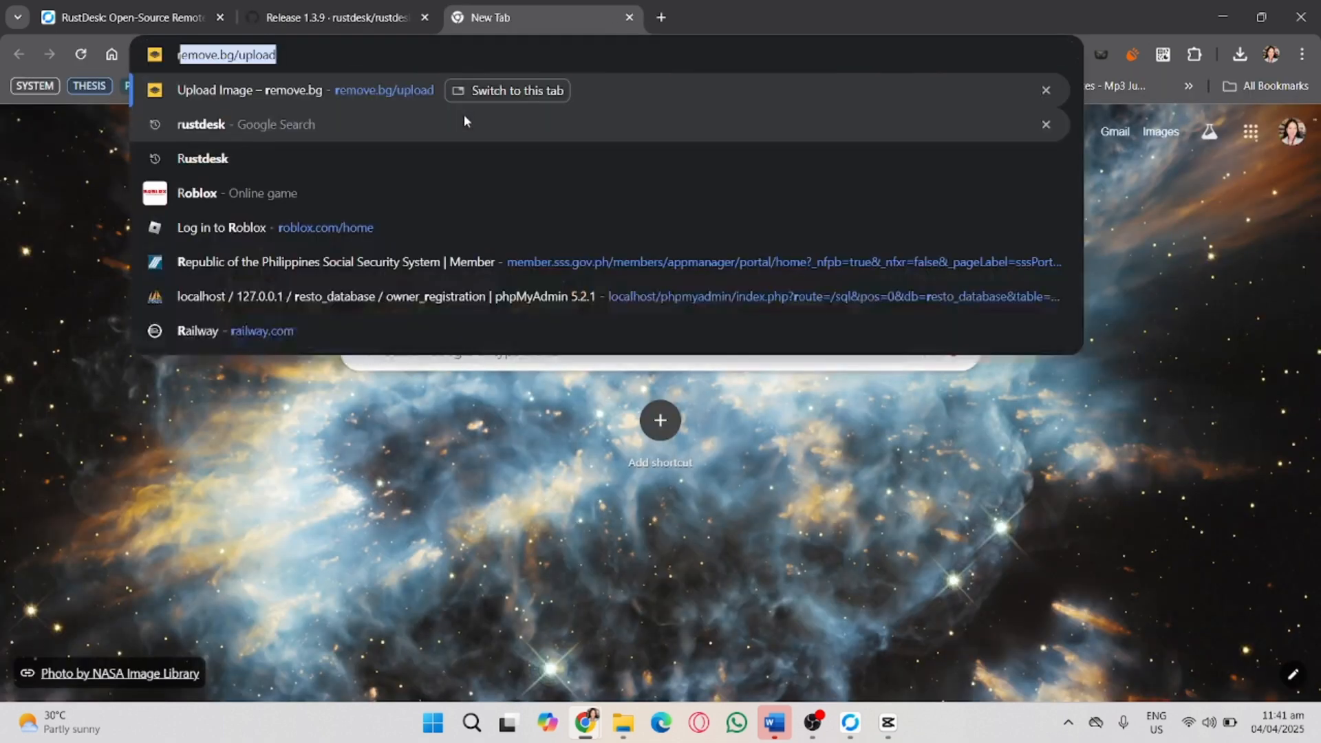
text(rus)
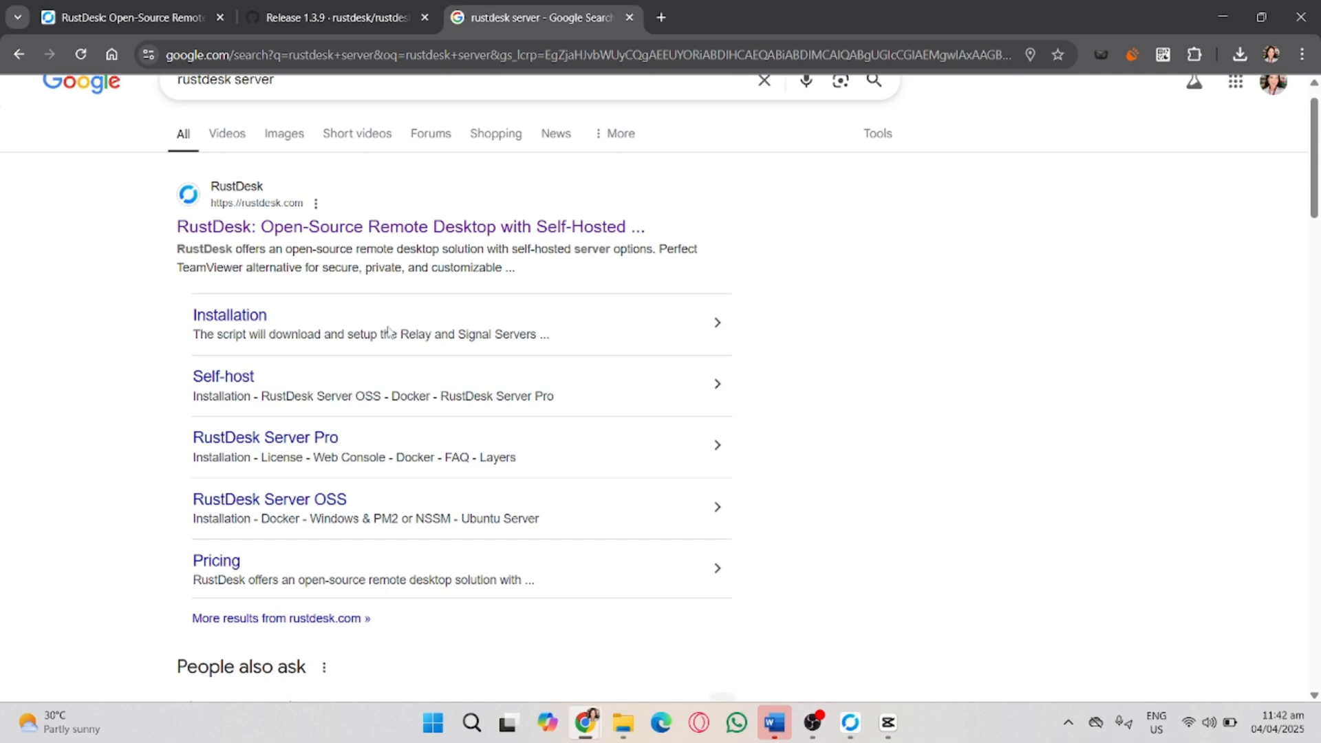
scroll(down, 3)
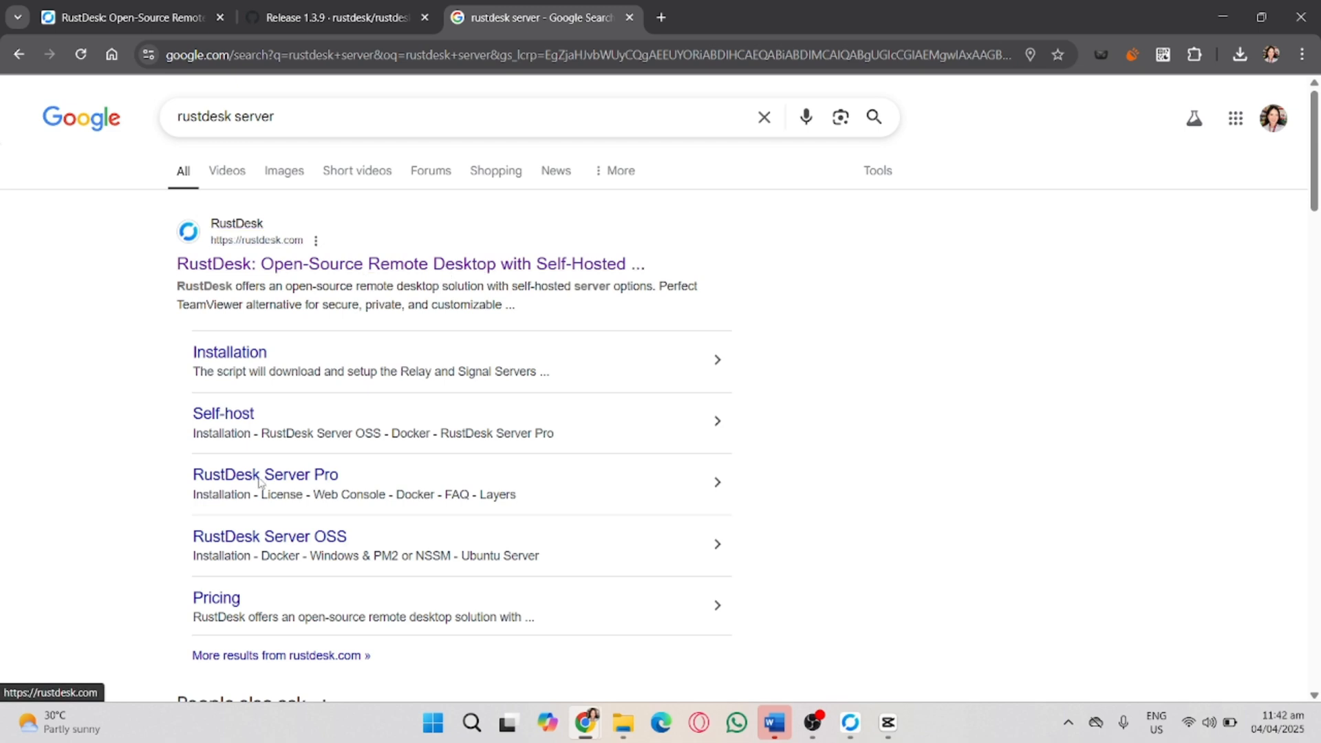
click(265, 475)
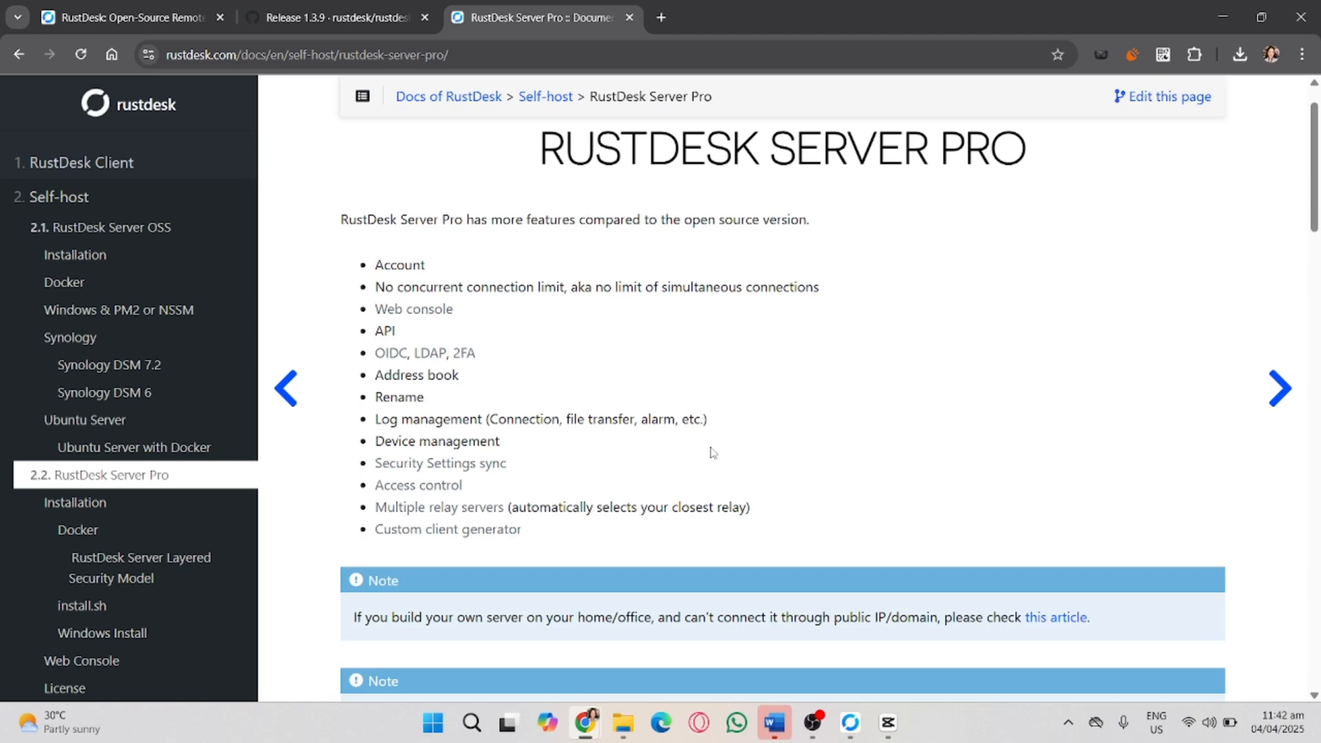
Step: Scroll through the RustDesk Server Pro documentation page down to its end
scroll(down, 3)
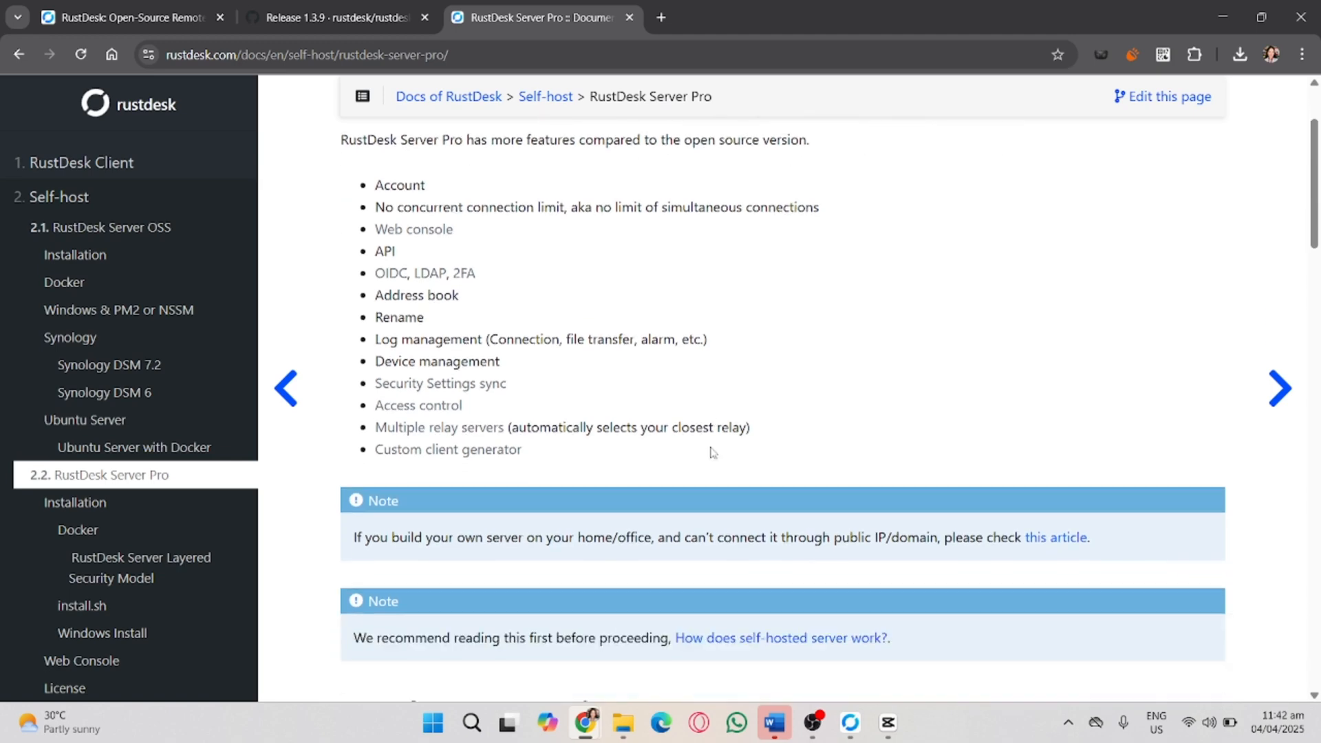
scroll(down, 3)
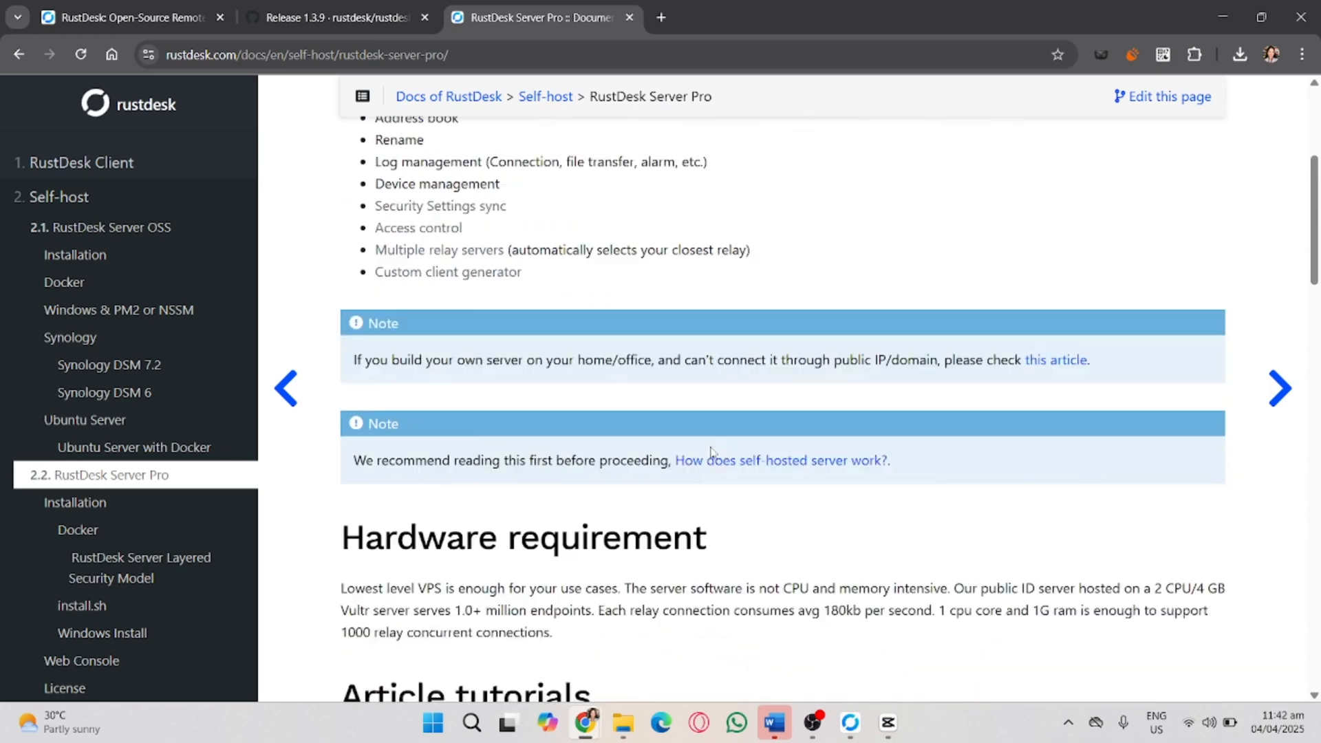
scroll(down, 3)
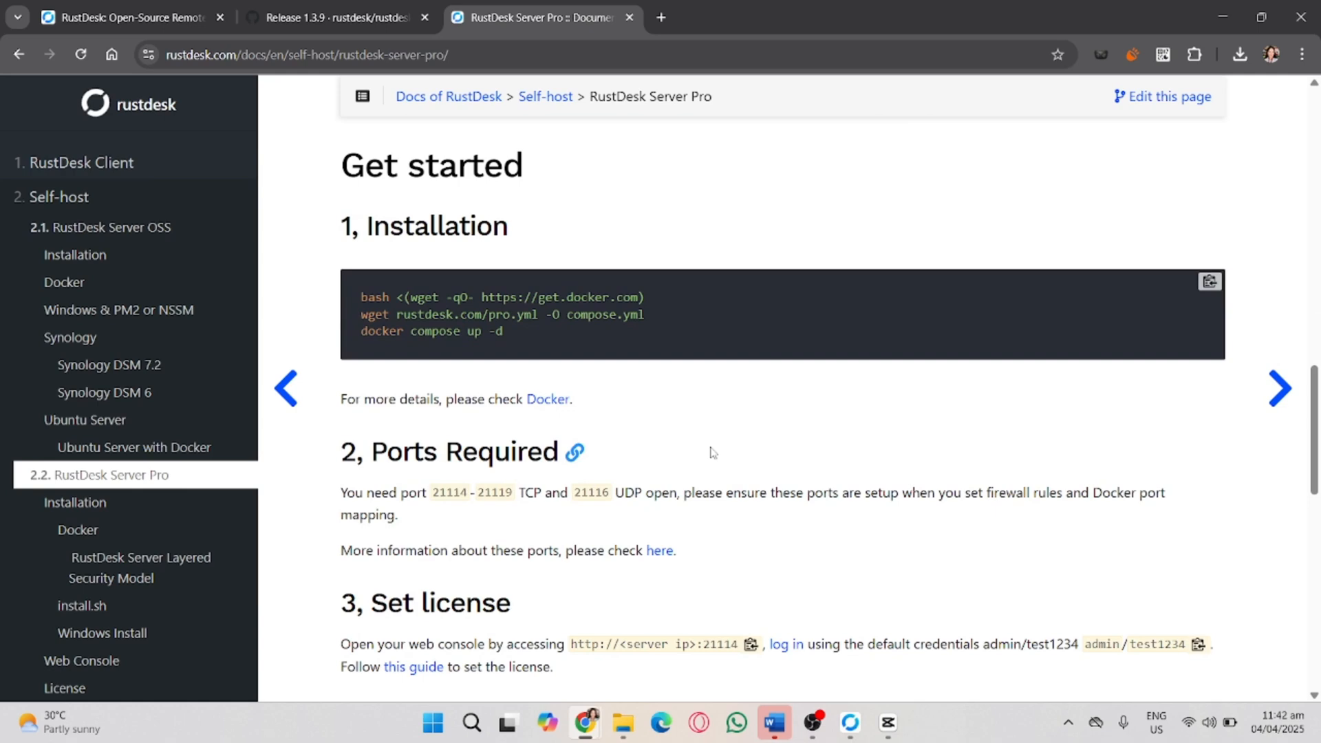
scroll(down, 3)
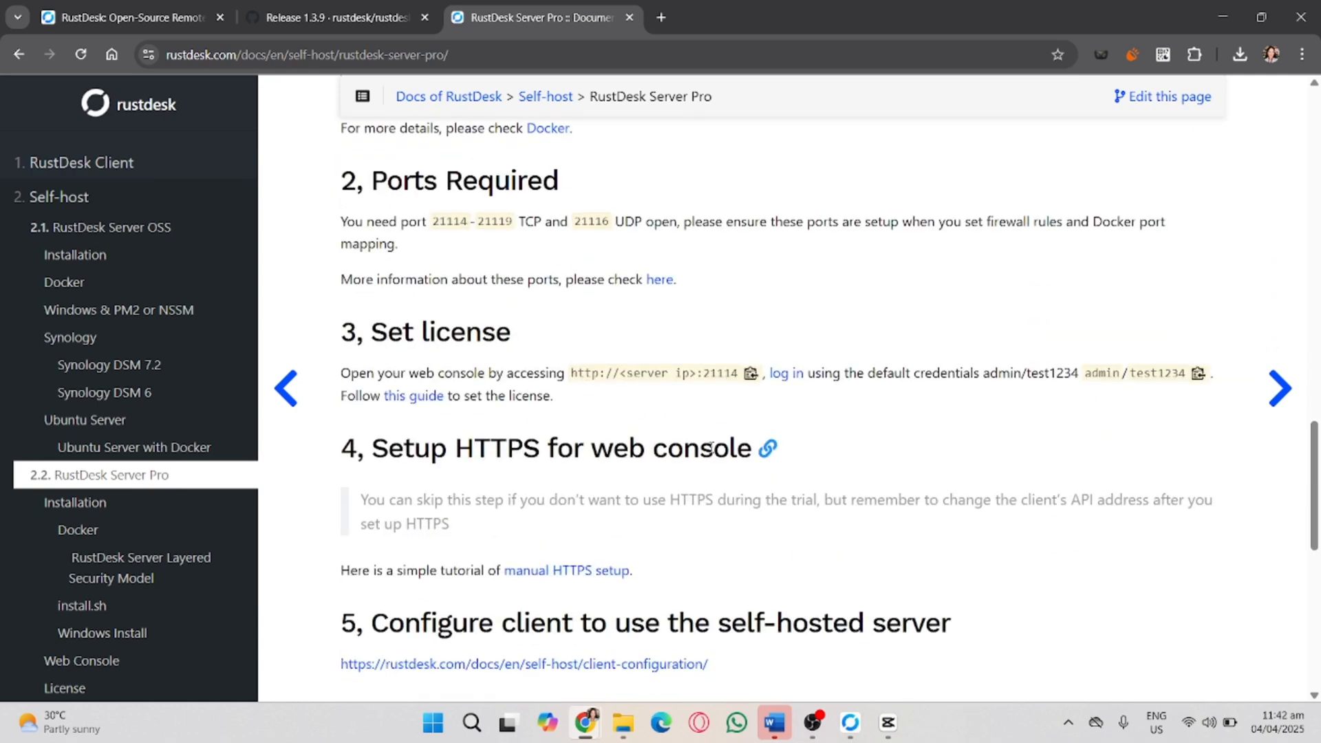
scroll(down, 3)
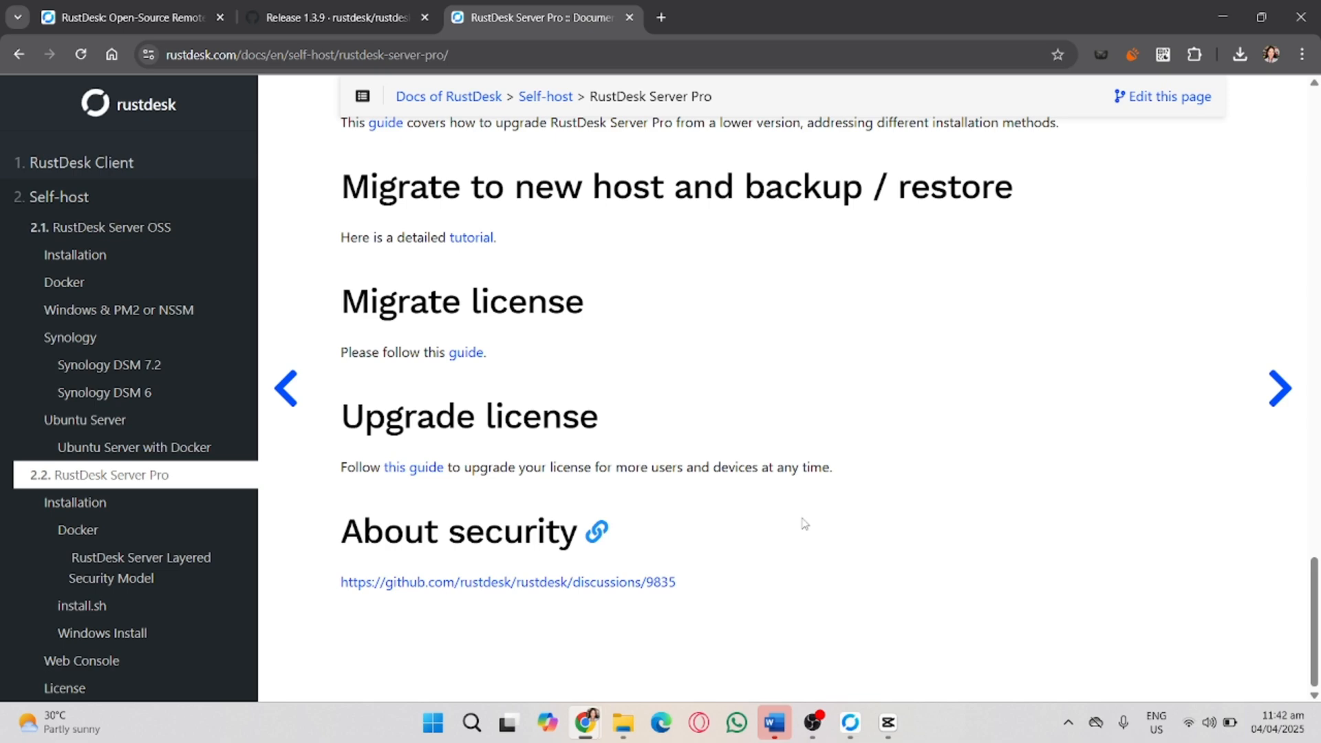
mouse_move(1217, 516)
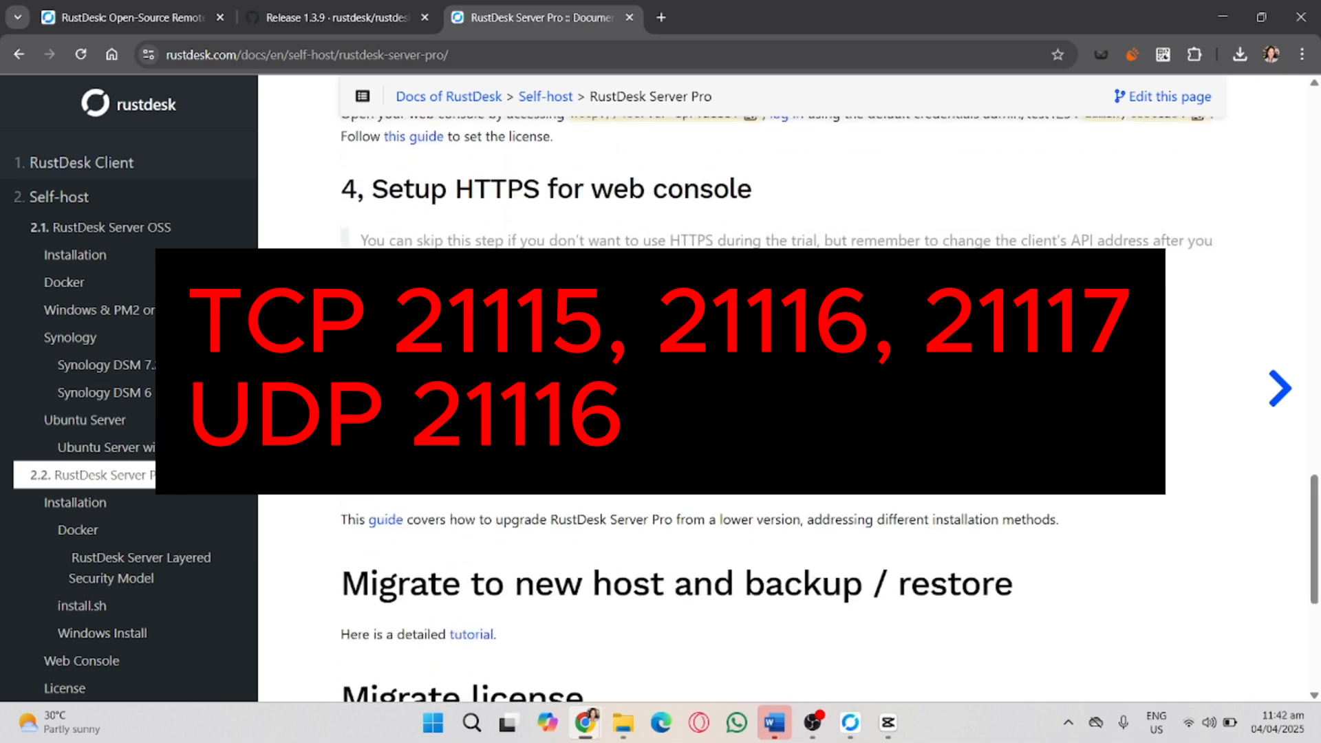
scroll(down, 3)
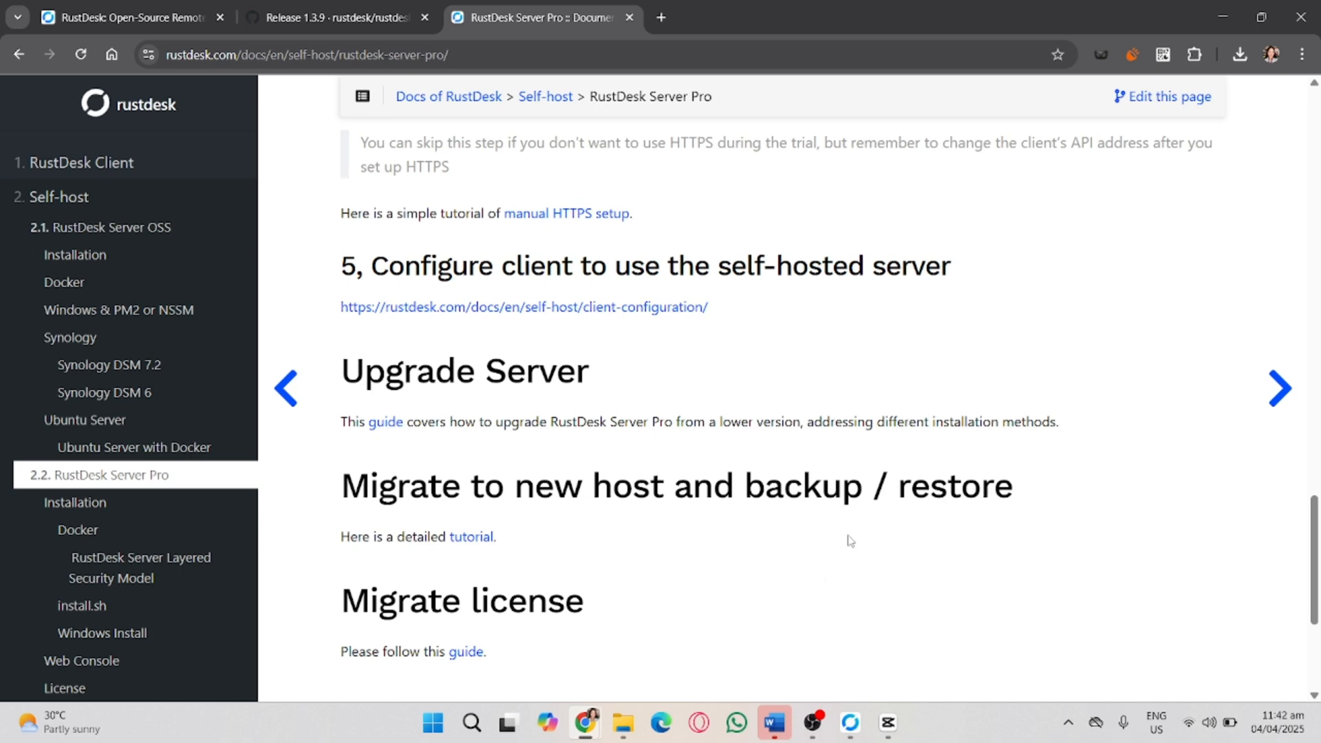
scroll(down, 3)
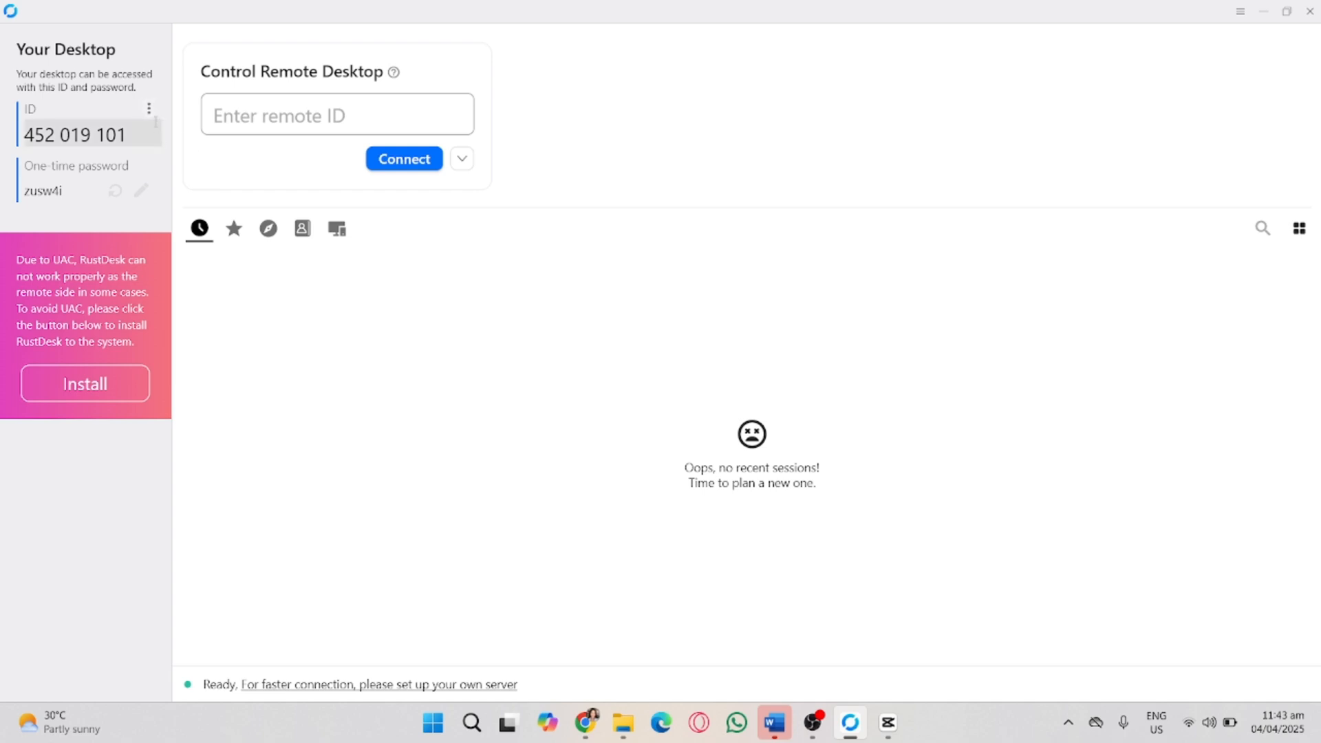
Step: Go to the Network section of RustDesk Settings with ID/Relay server and proxy options
click(1238, 11)
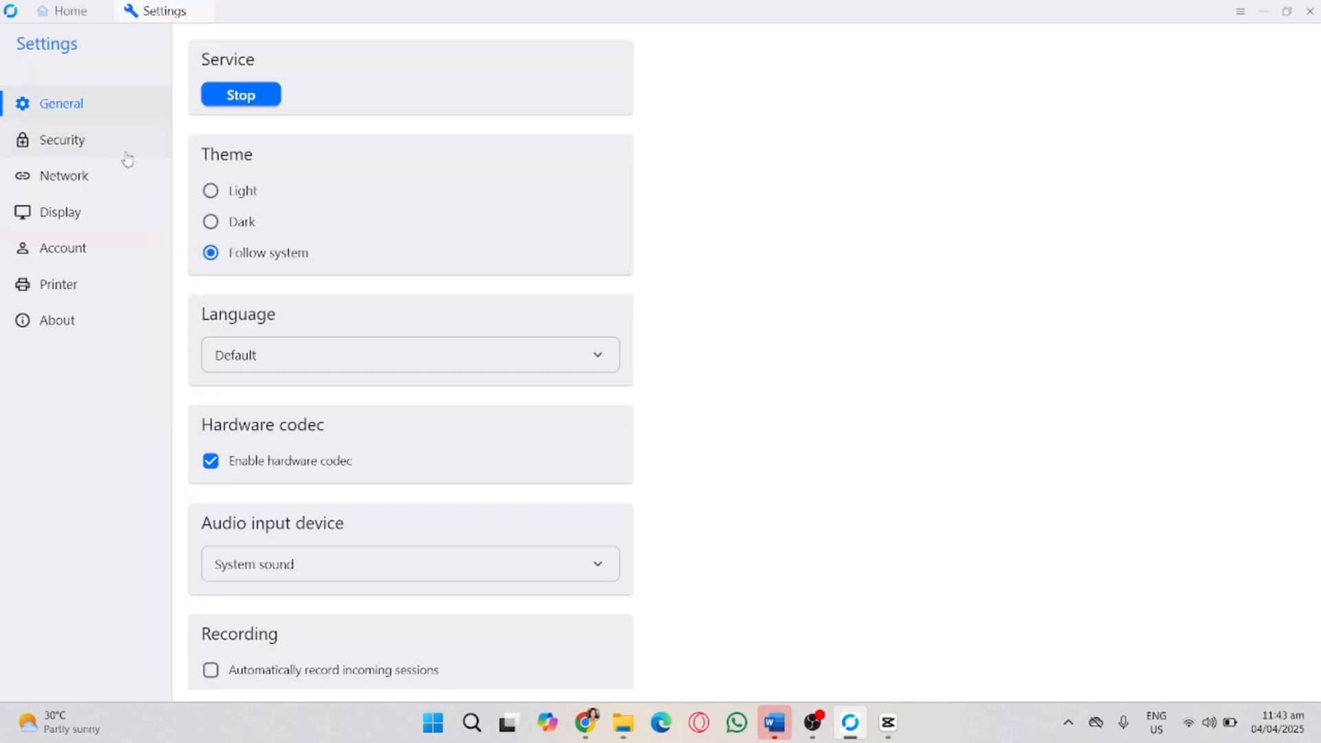
click(63, 174)
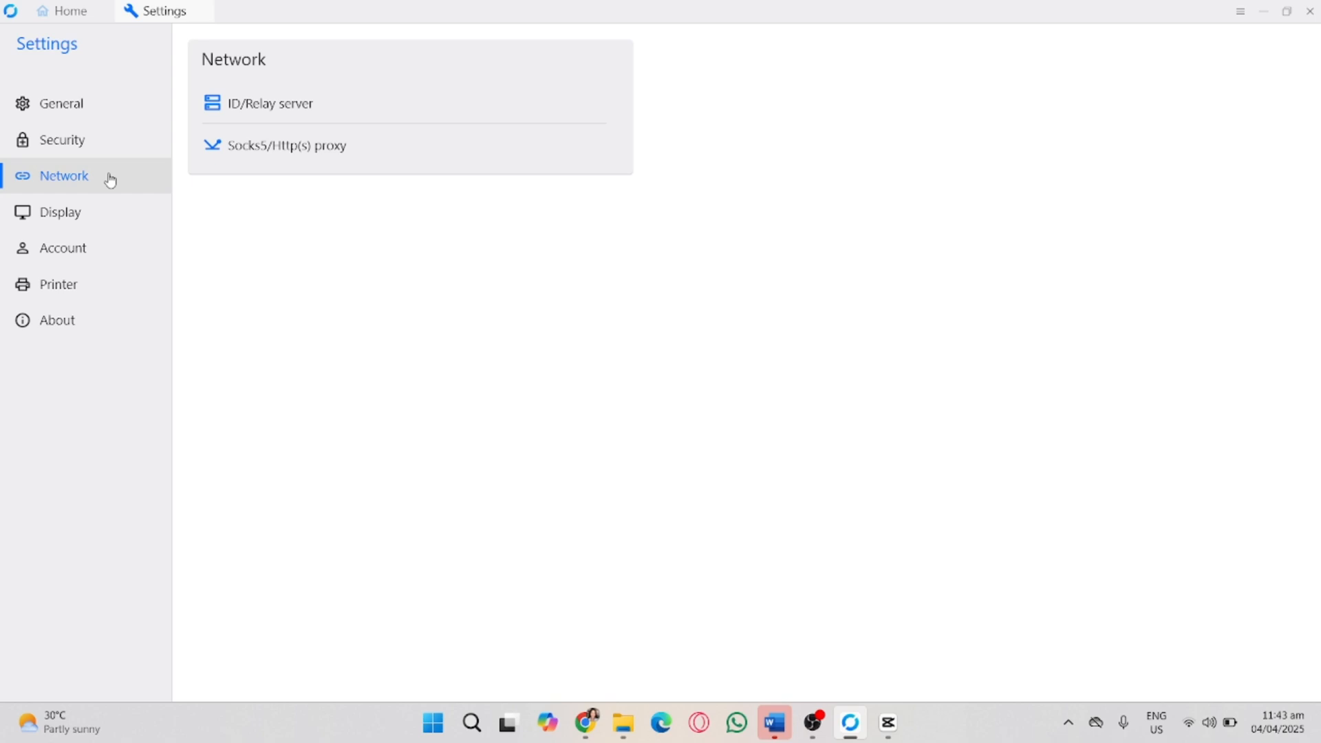
mouse_move(340, 115)
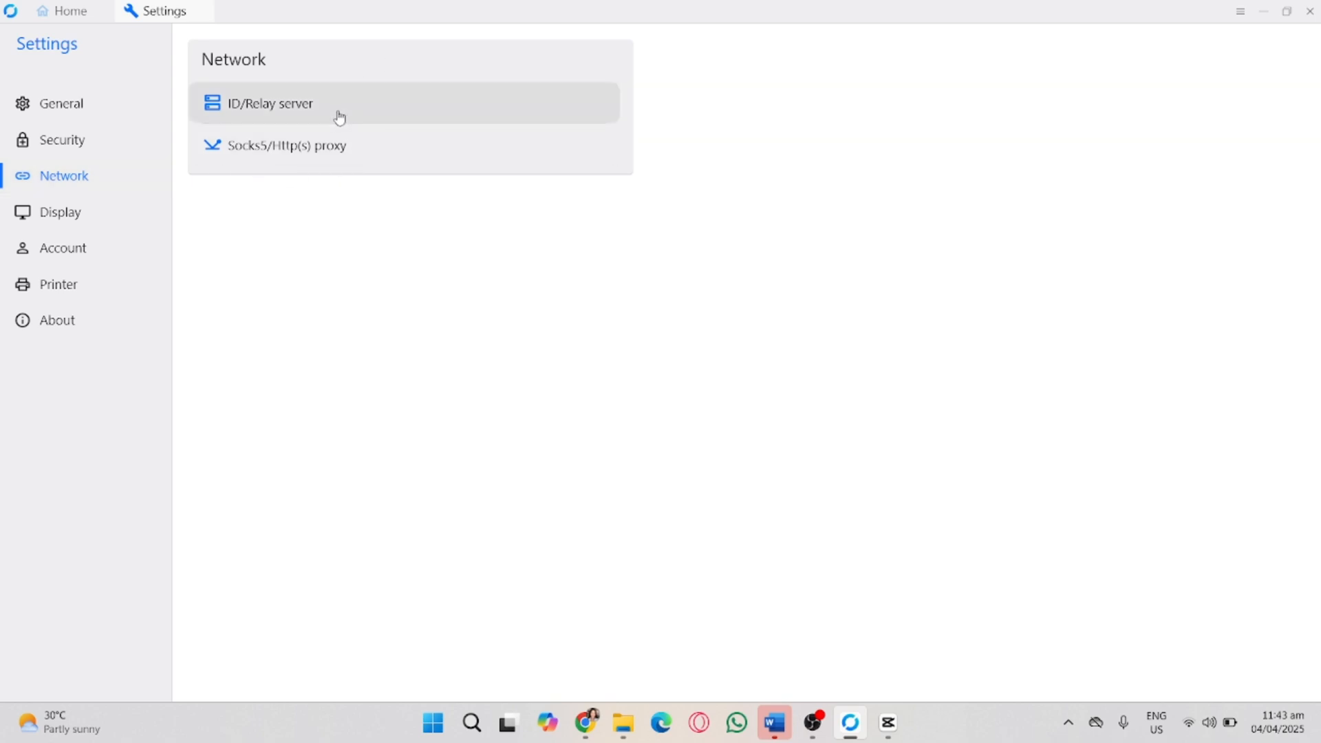
Step: Bring up the ID/Relay server dialog with empty ID, Relay, API server and Key fields
click(269, 103)
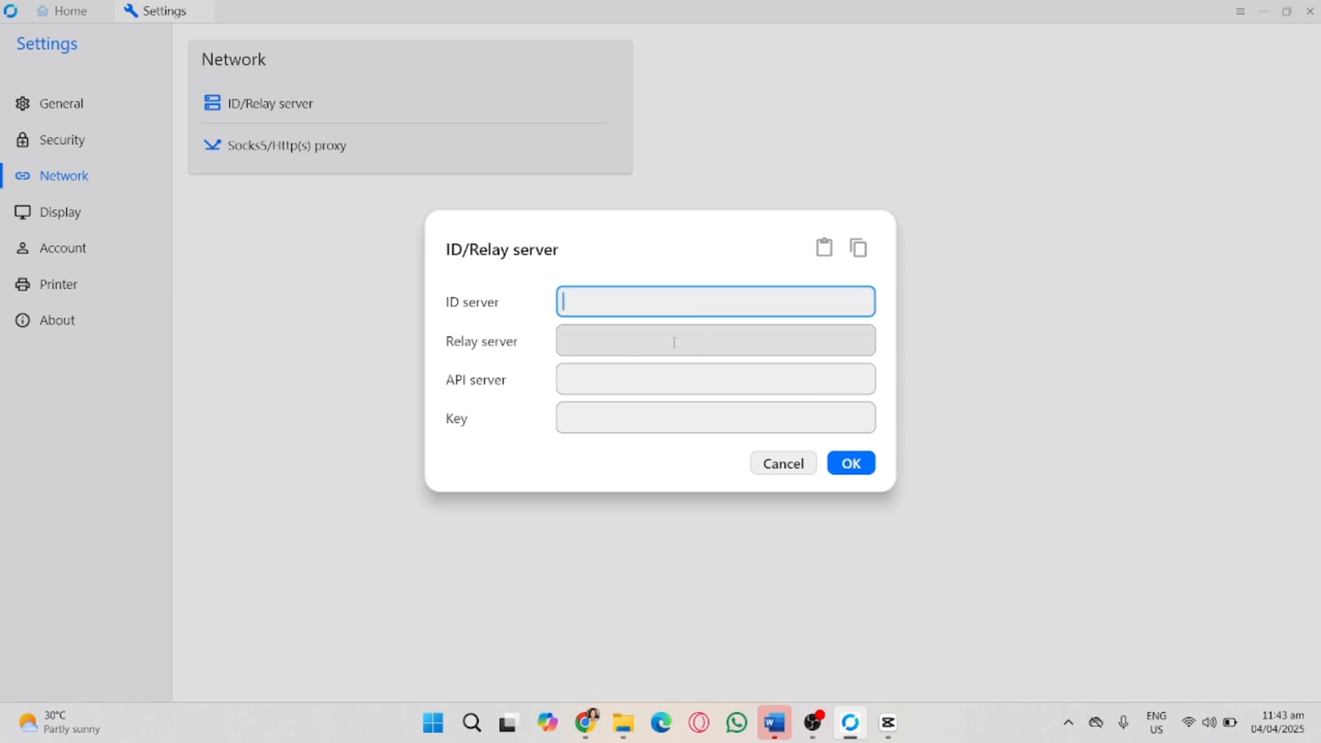
mouse_move(673, 363)
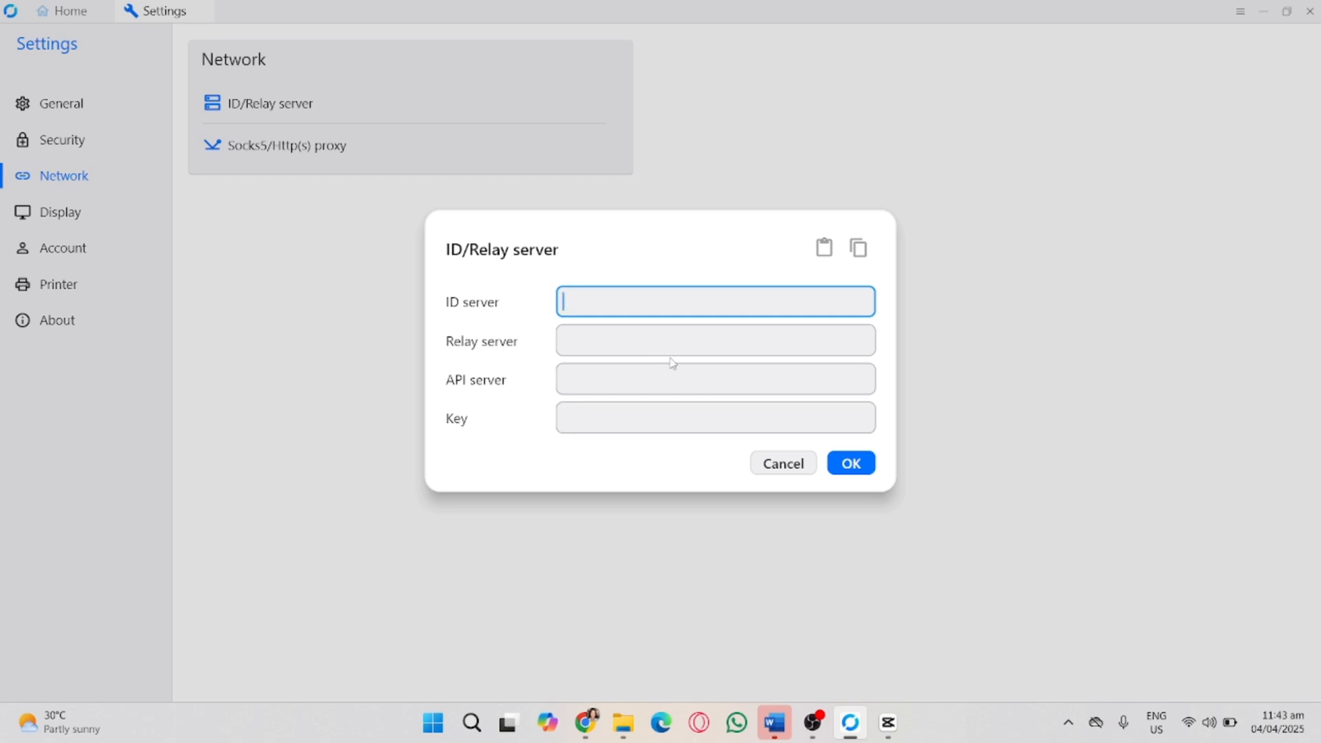